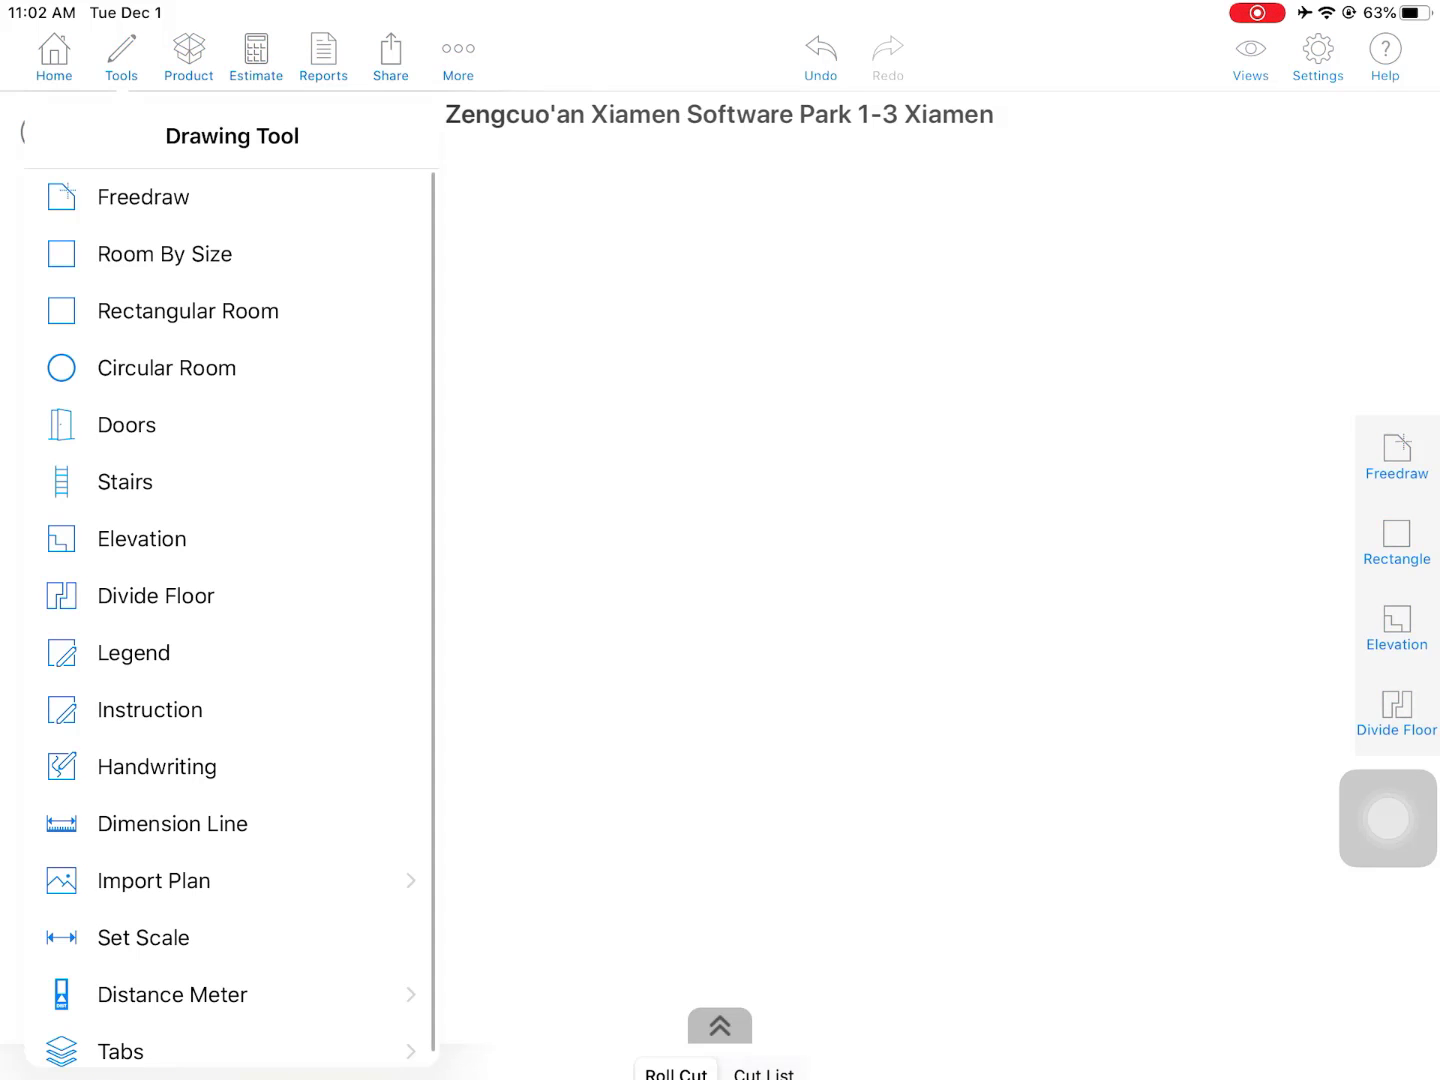
Show the supported distance meter devices: Disto/Tyrry/dTAPE, Bosch and Moasure.
left_click(172, 994)
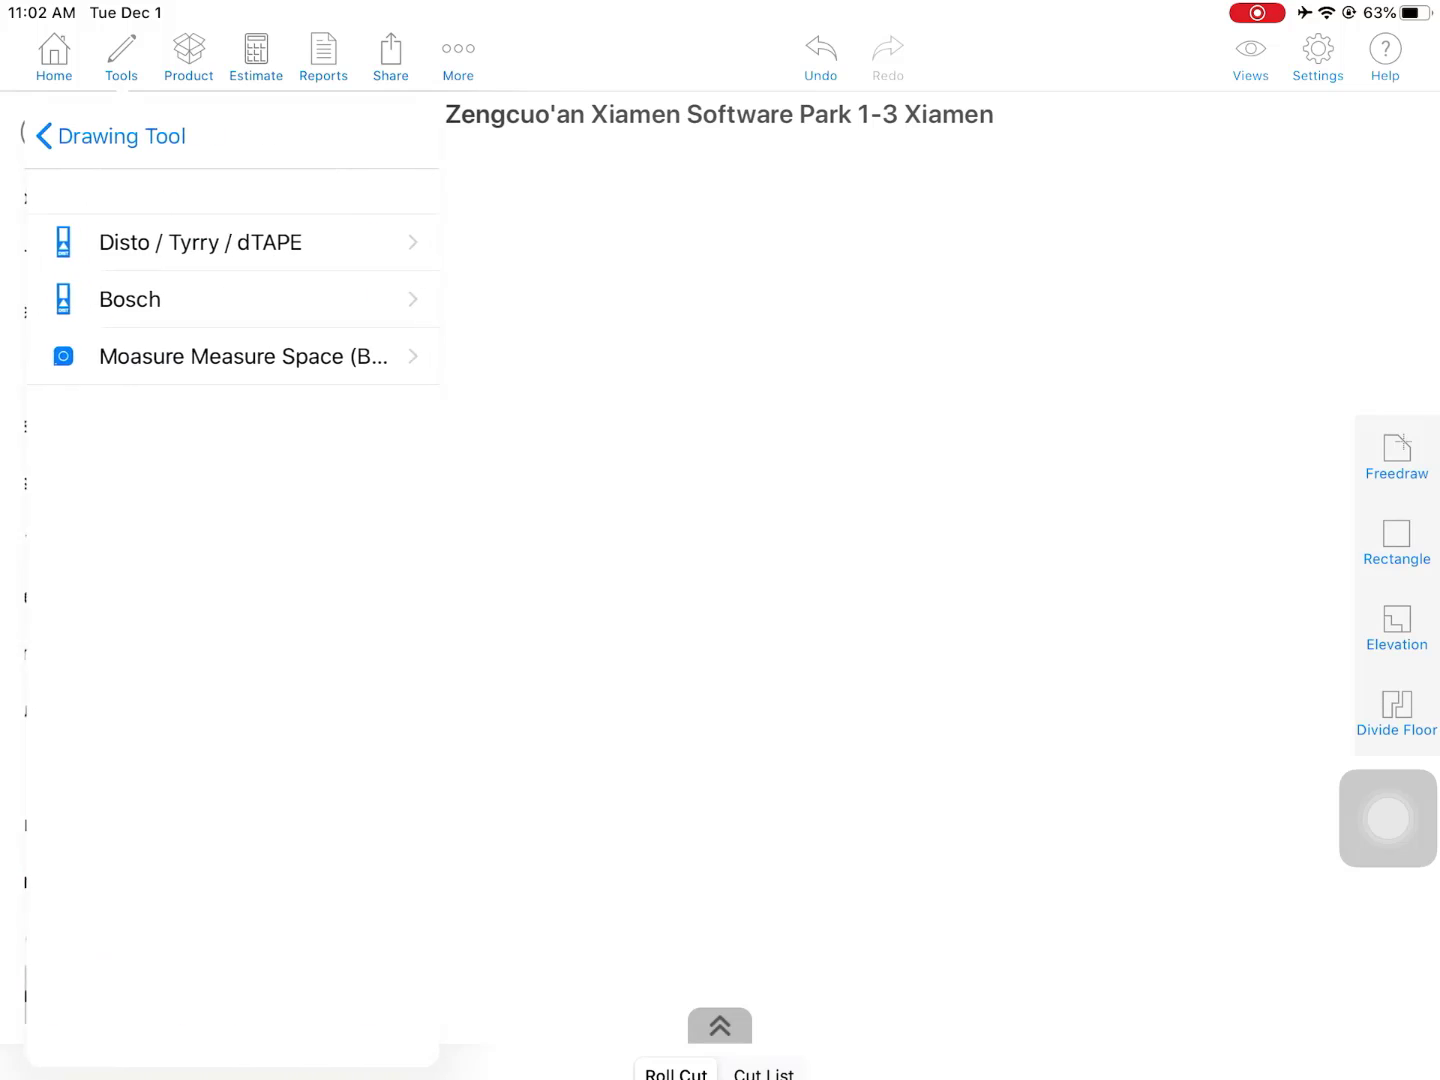
Measure the room perimeter with Moasure Measure Space, producing 'Moasure Room' at 36' 10" total.
left_click(234, 356)
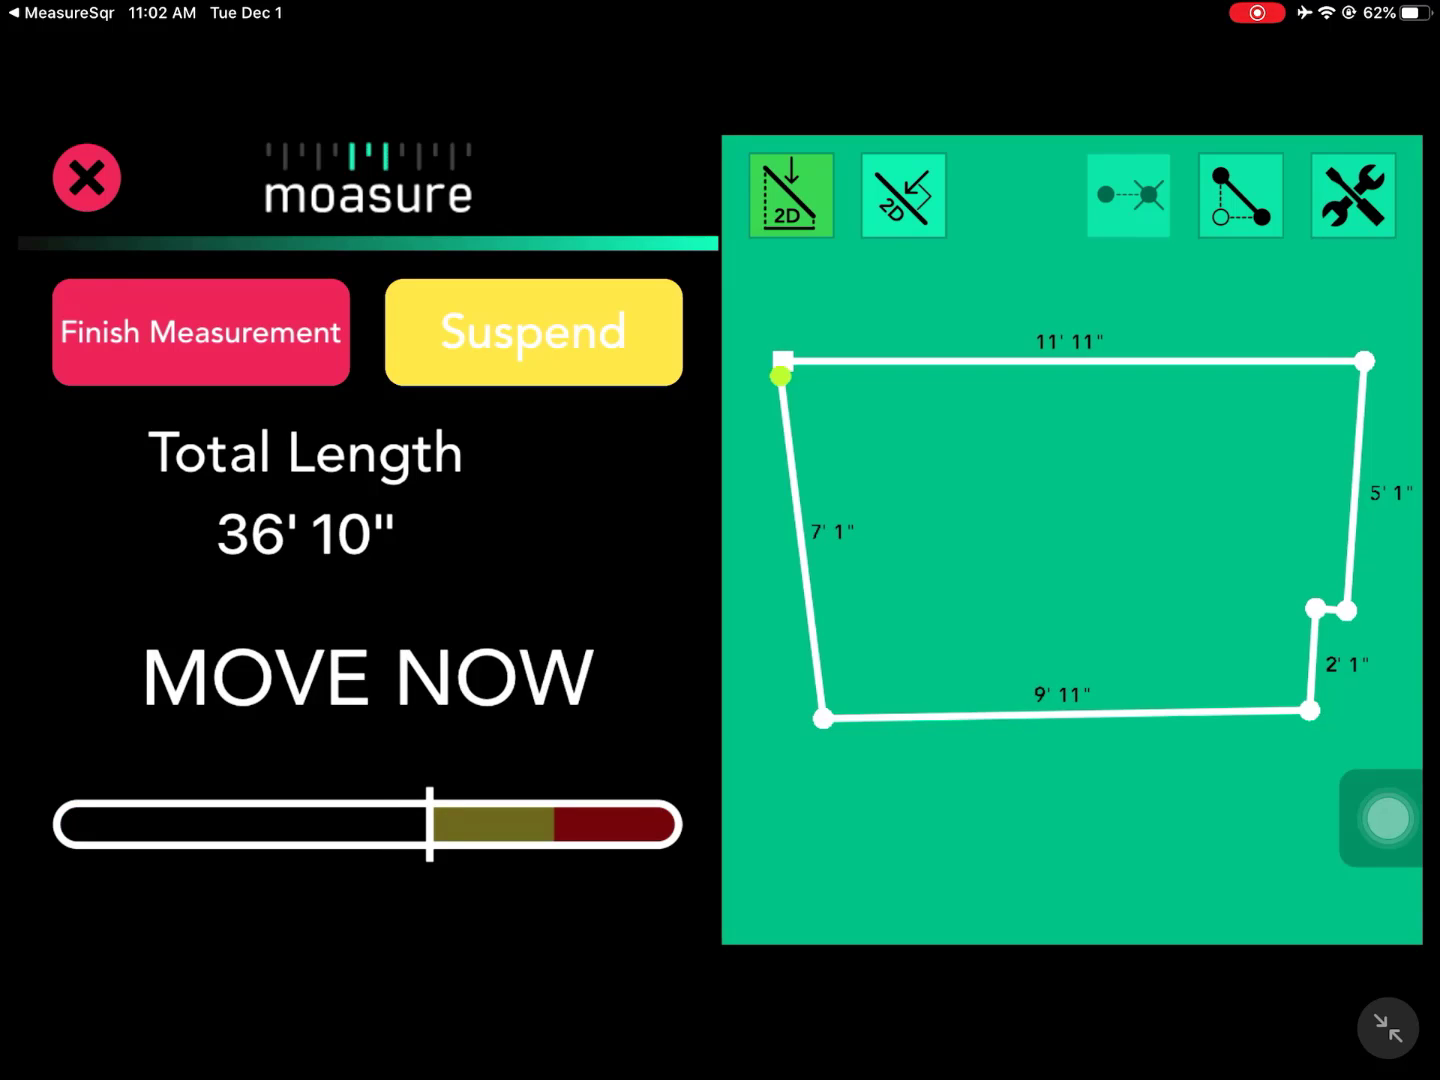
left_click(1352, 196)
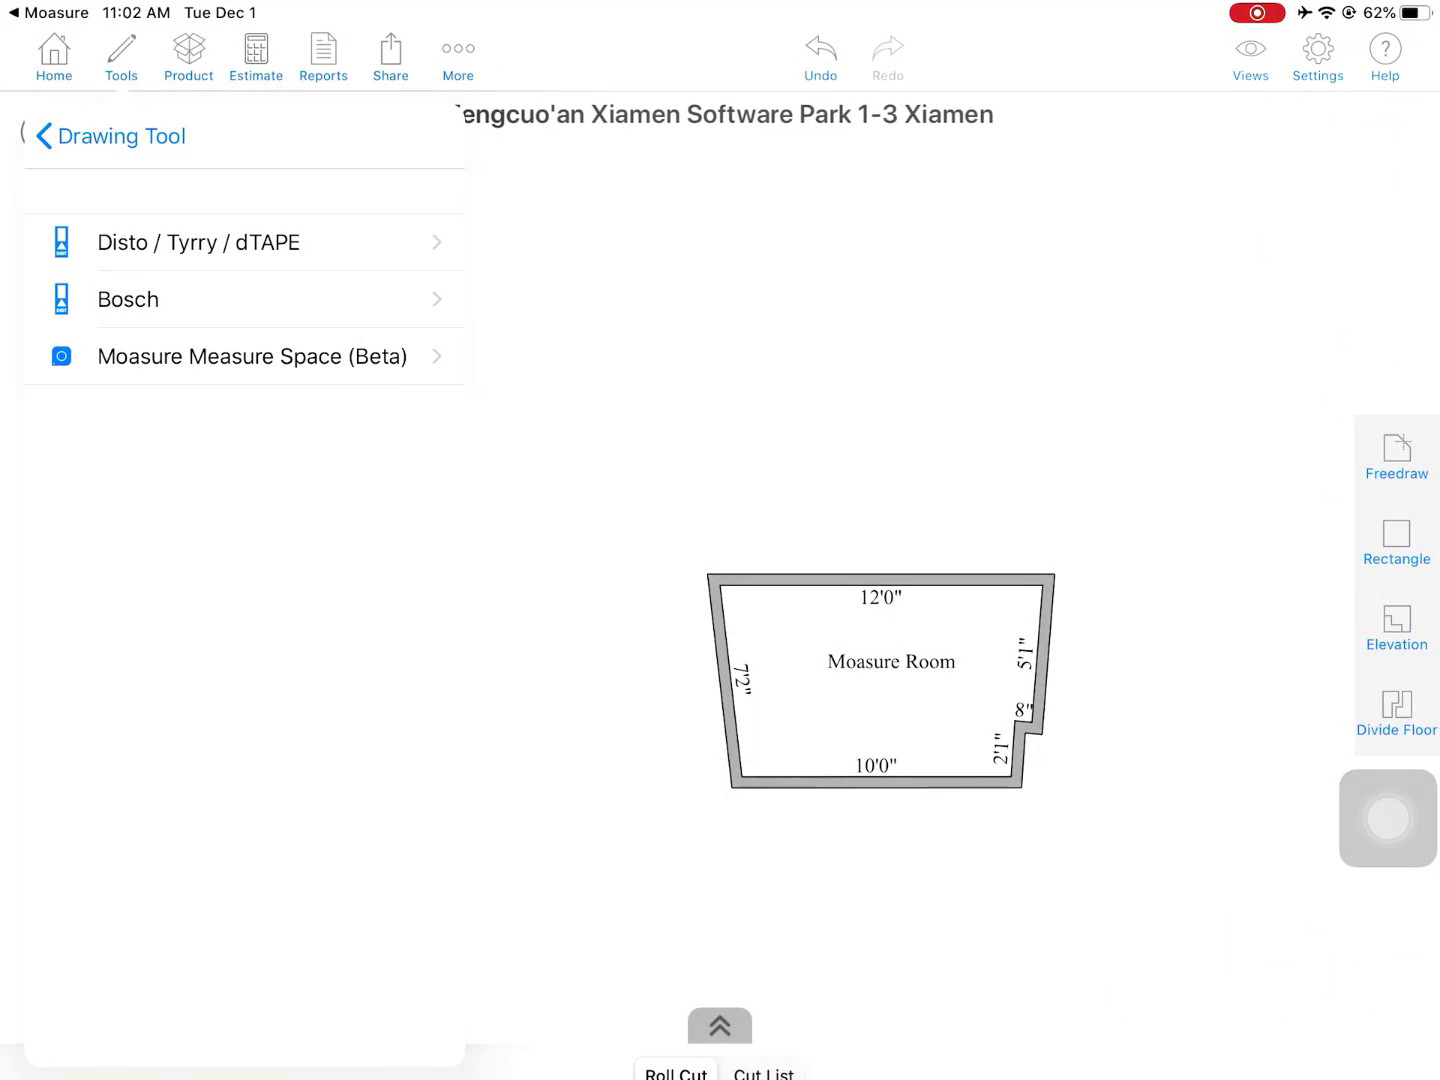
Leave the device list and bring up the empty Walnut Plaza floor plan.
left_click(44, 136)
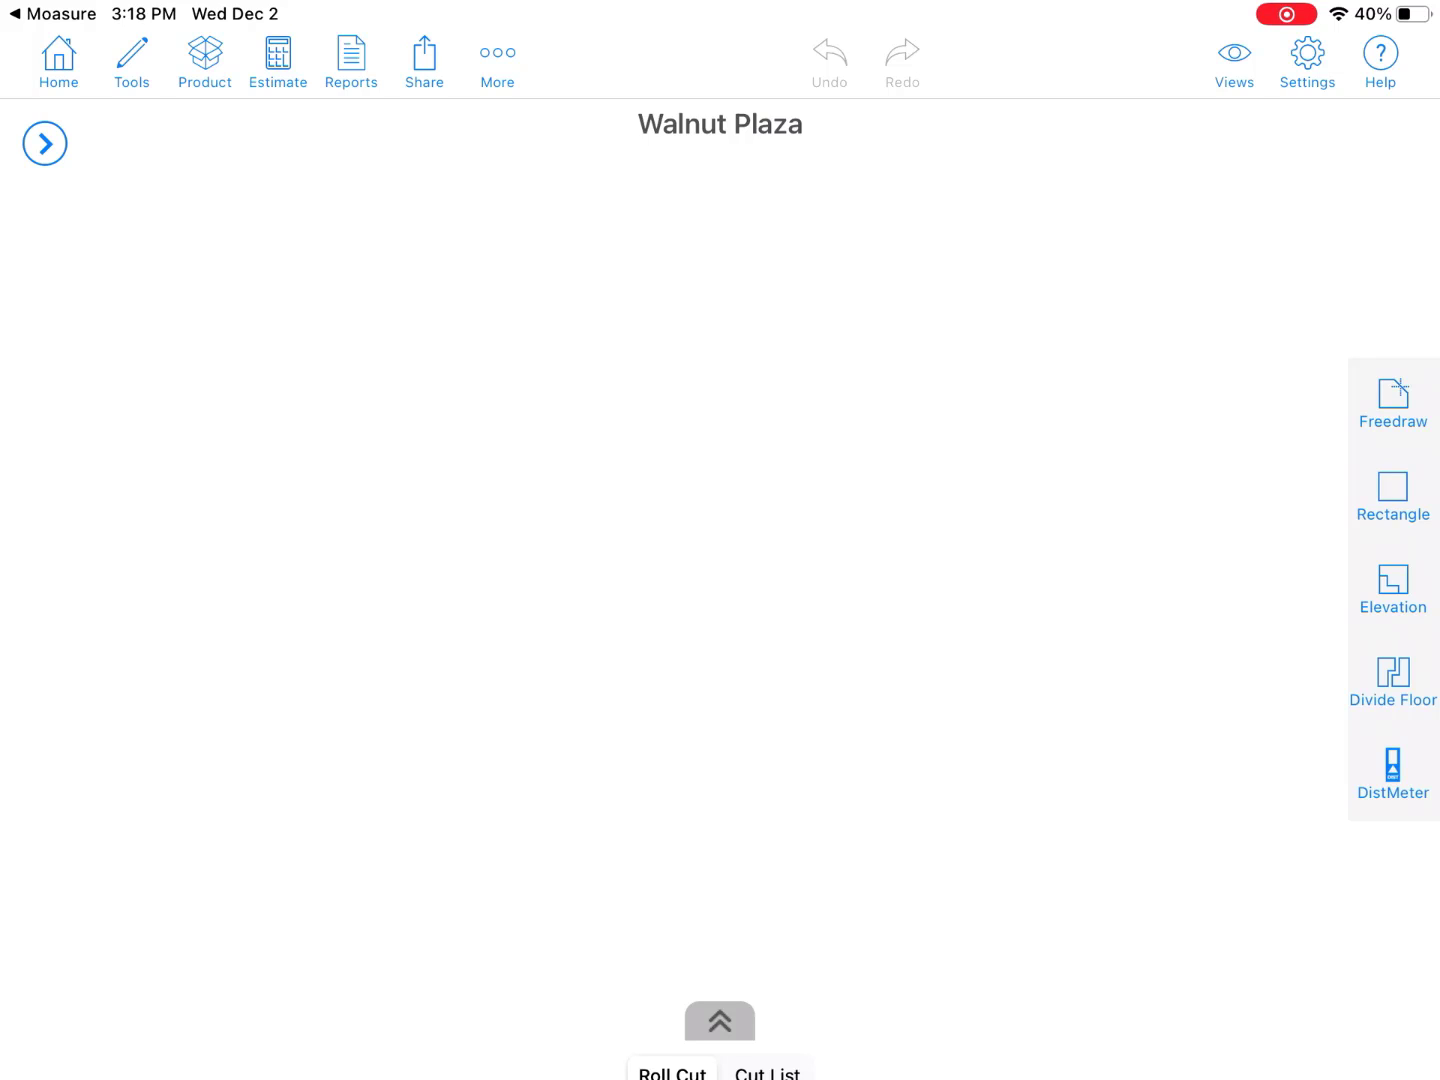
Start a freehand room with a first 21'2" wall and show the distance meter devices.
left_click(44, 144)
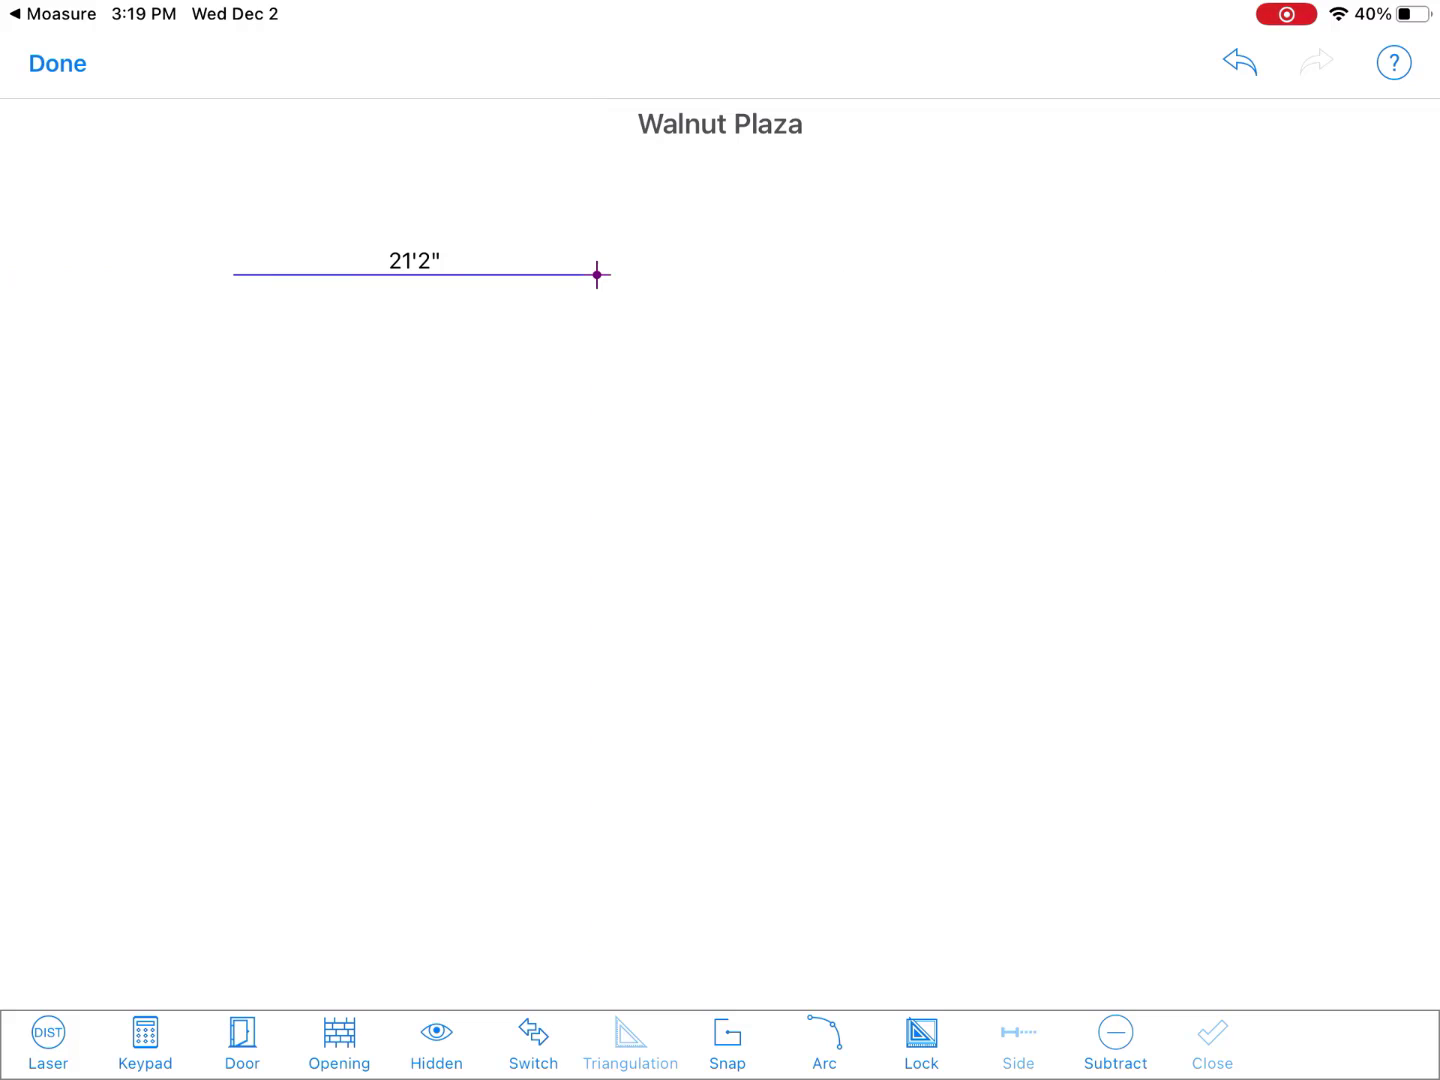
left_click(46, 1040)
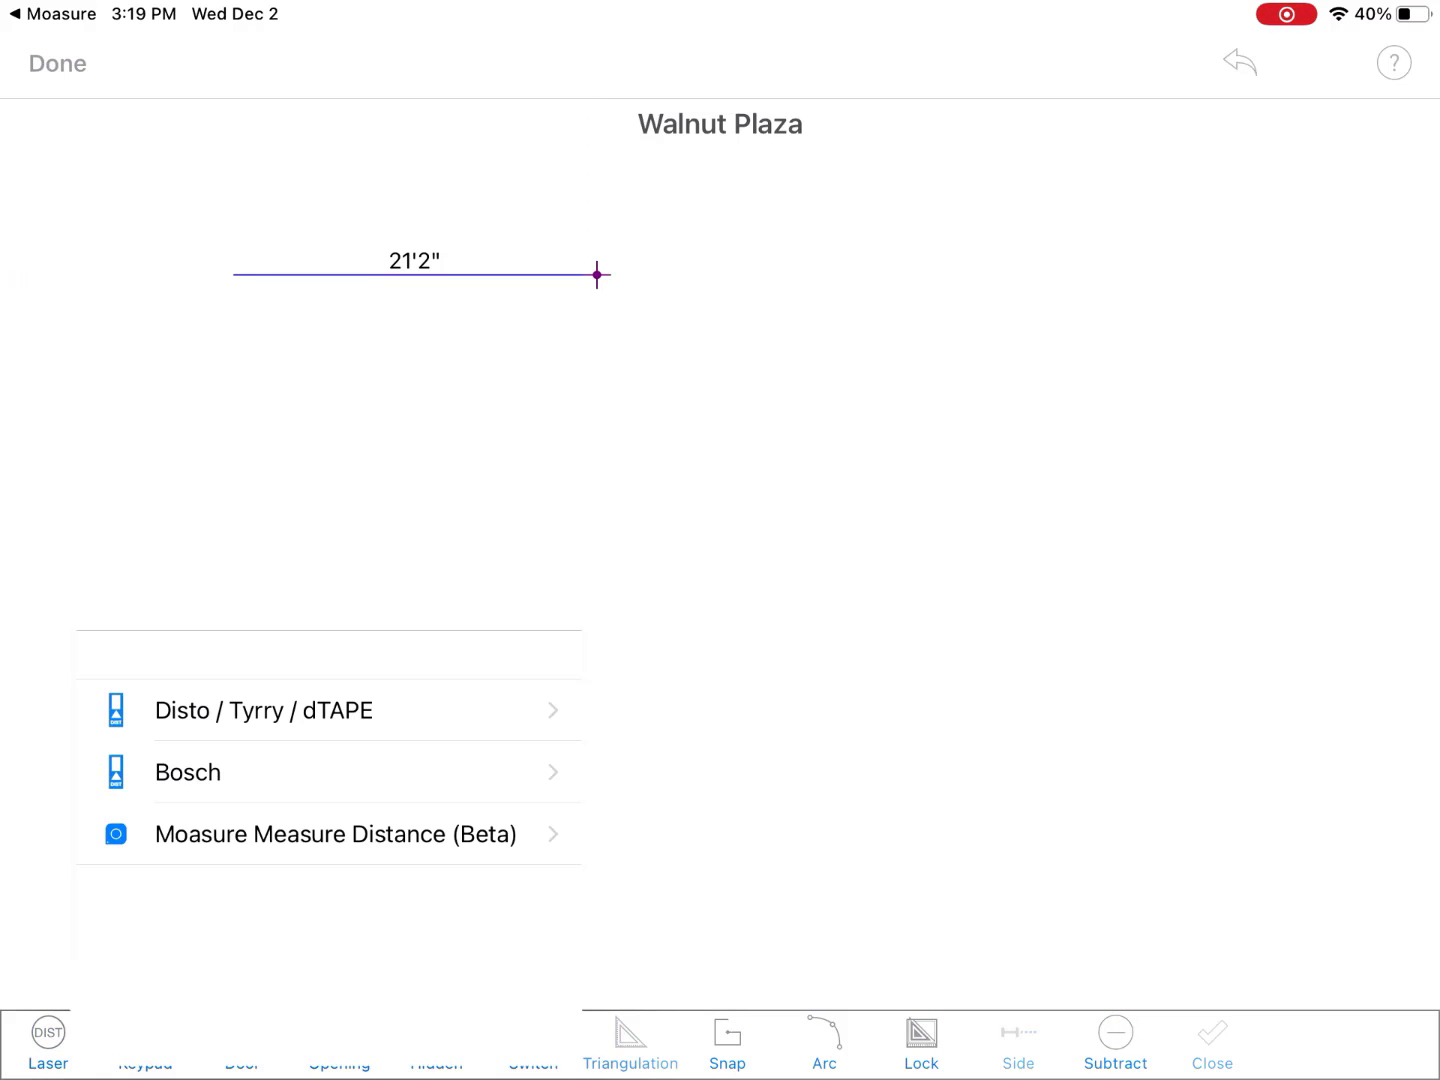
Measure walls of 9'0", 9'7" and 7'7" with Moasure Measure Distance and close them into room Rm1.
left_click(336, 834)
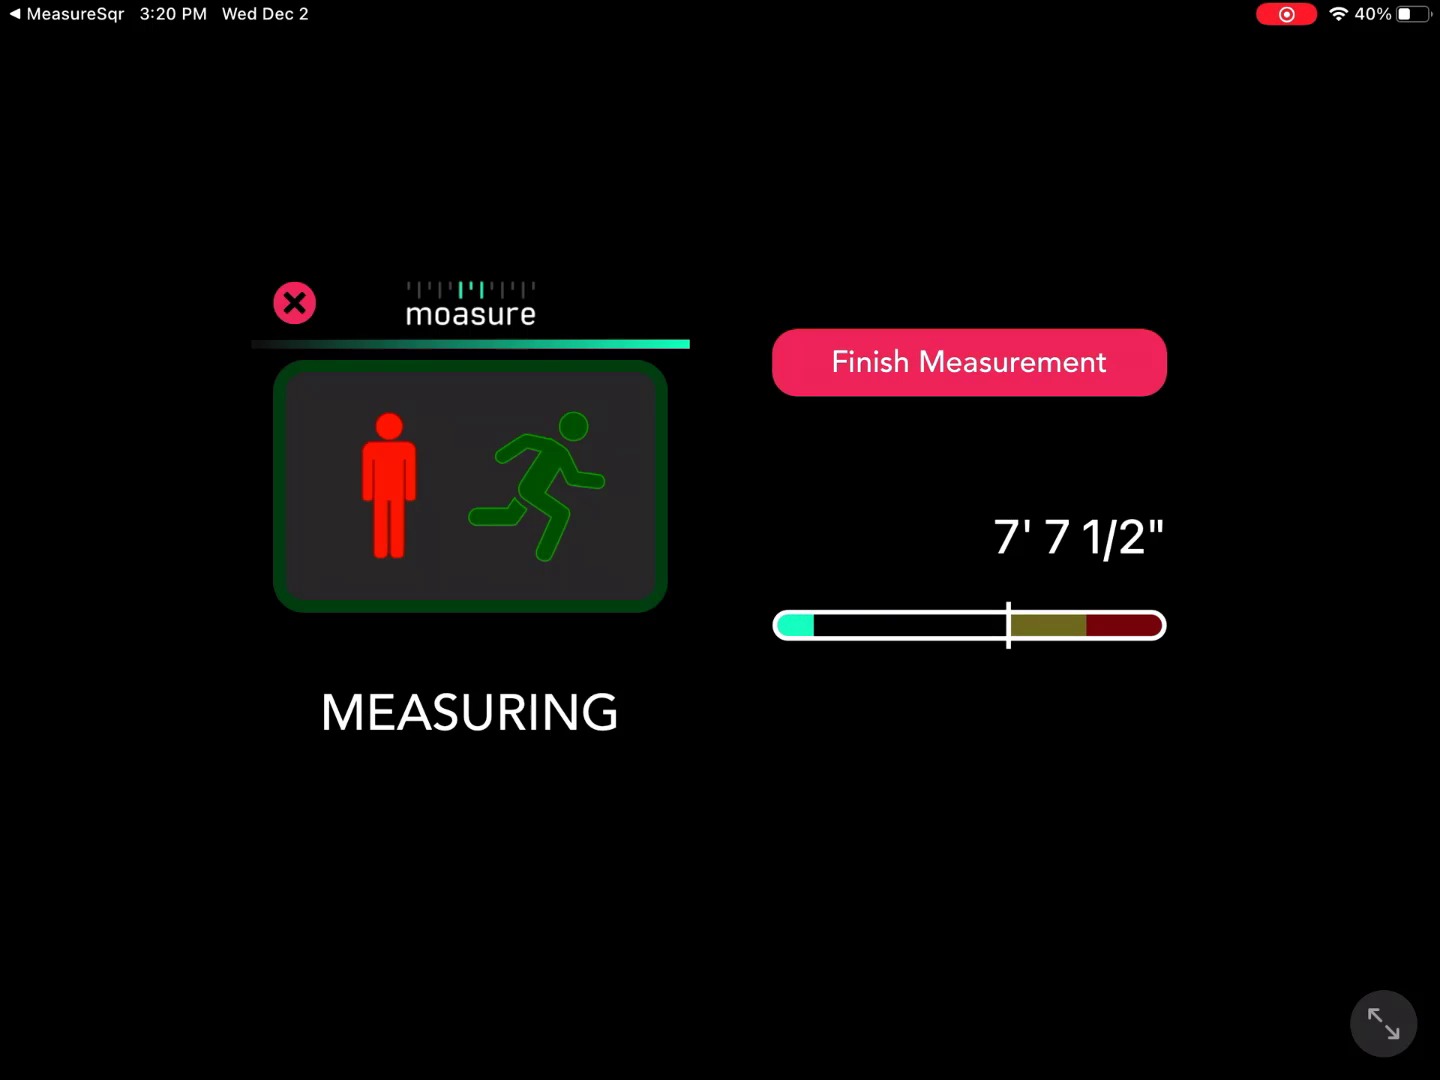
left_click(966, 362)
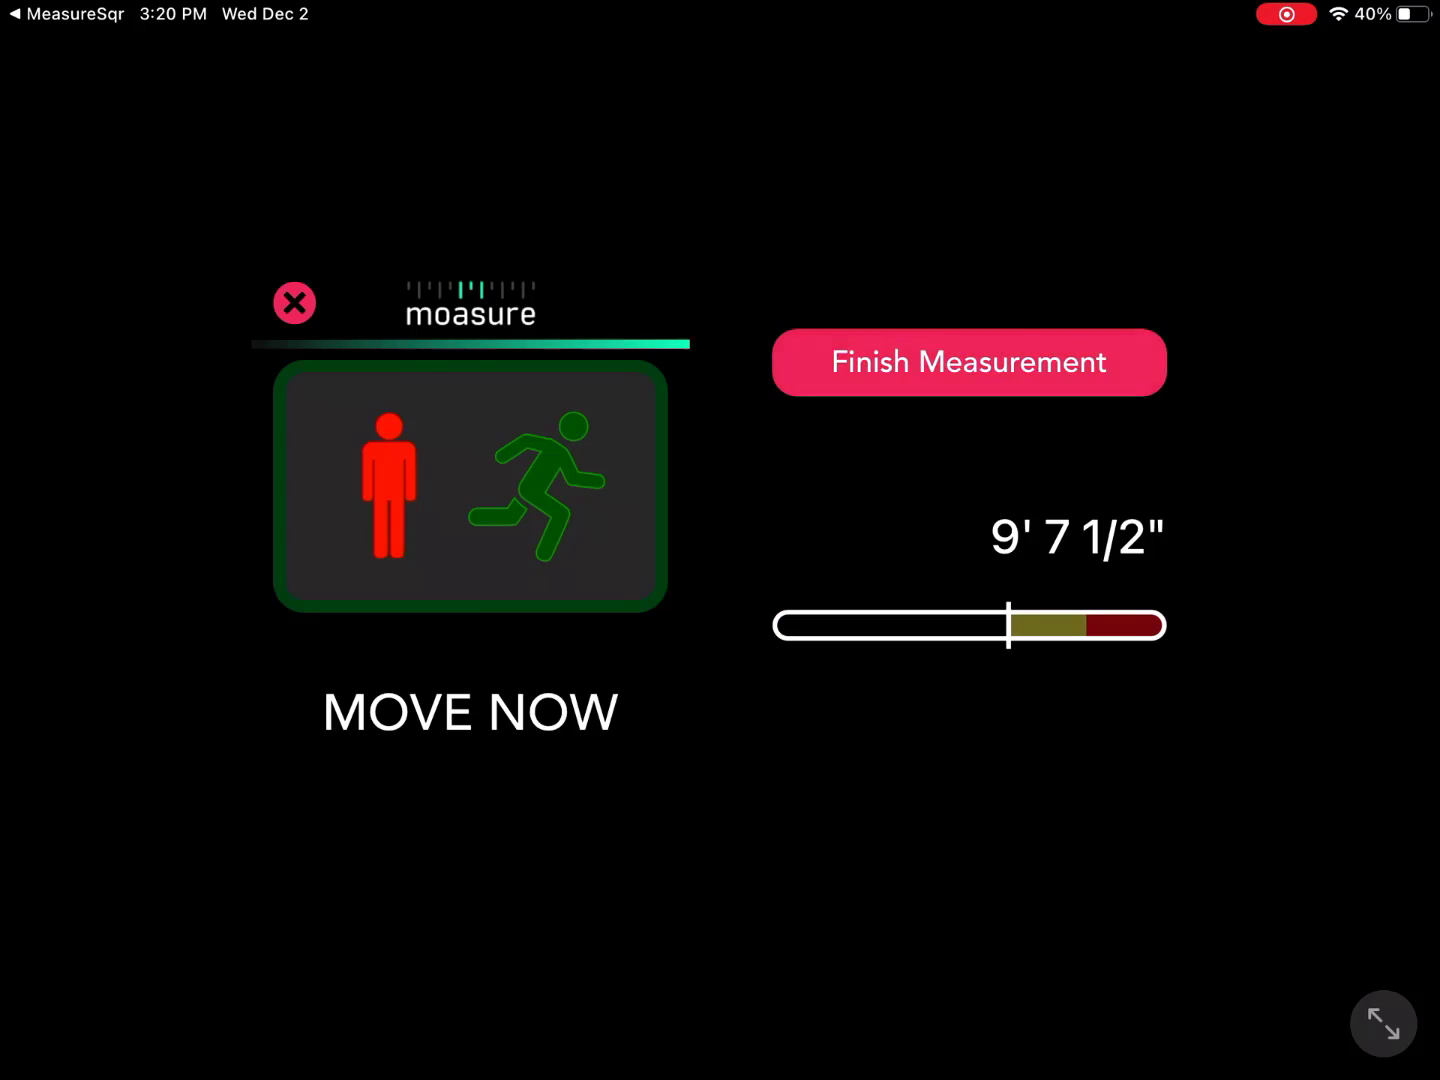
left_click(966, 362)
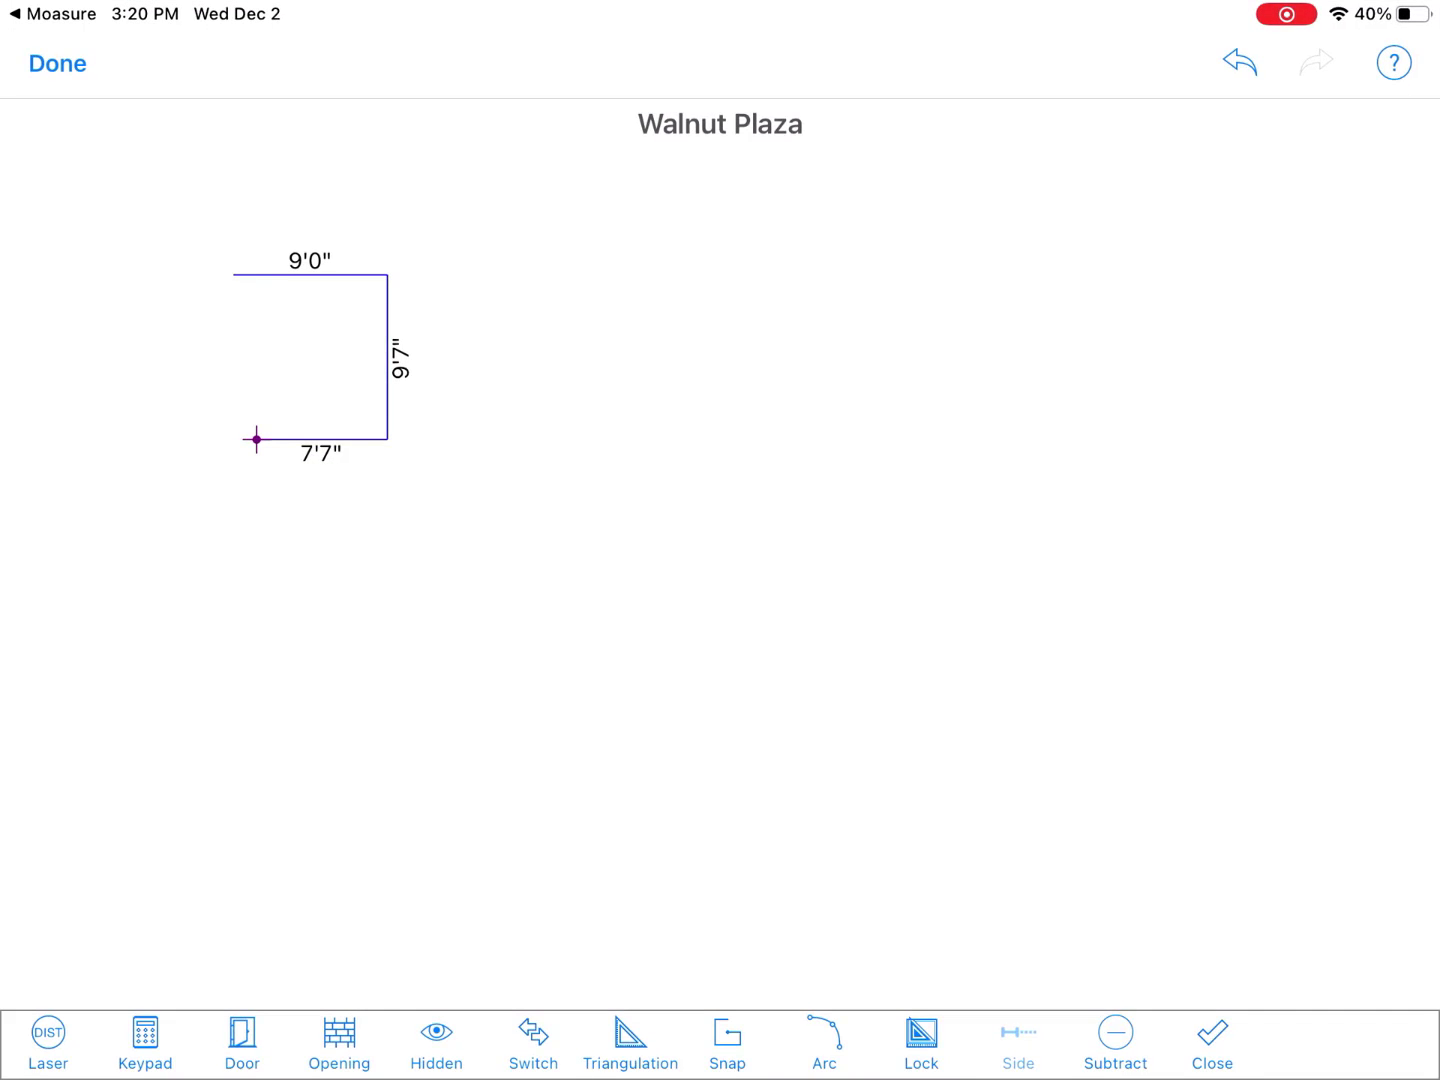
left_click(1212, 1042)
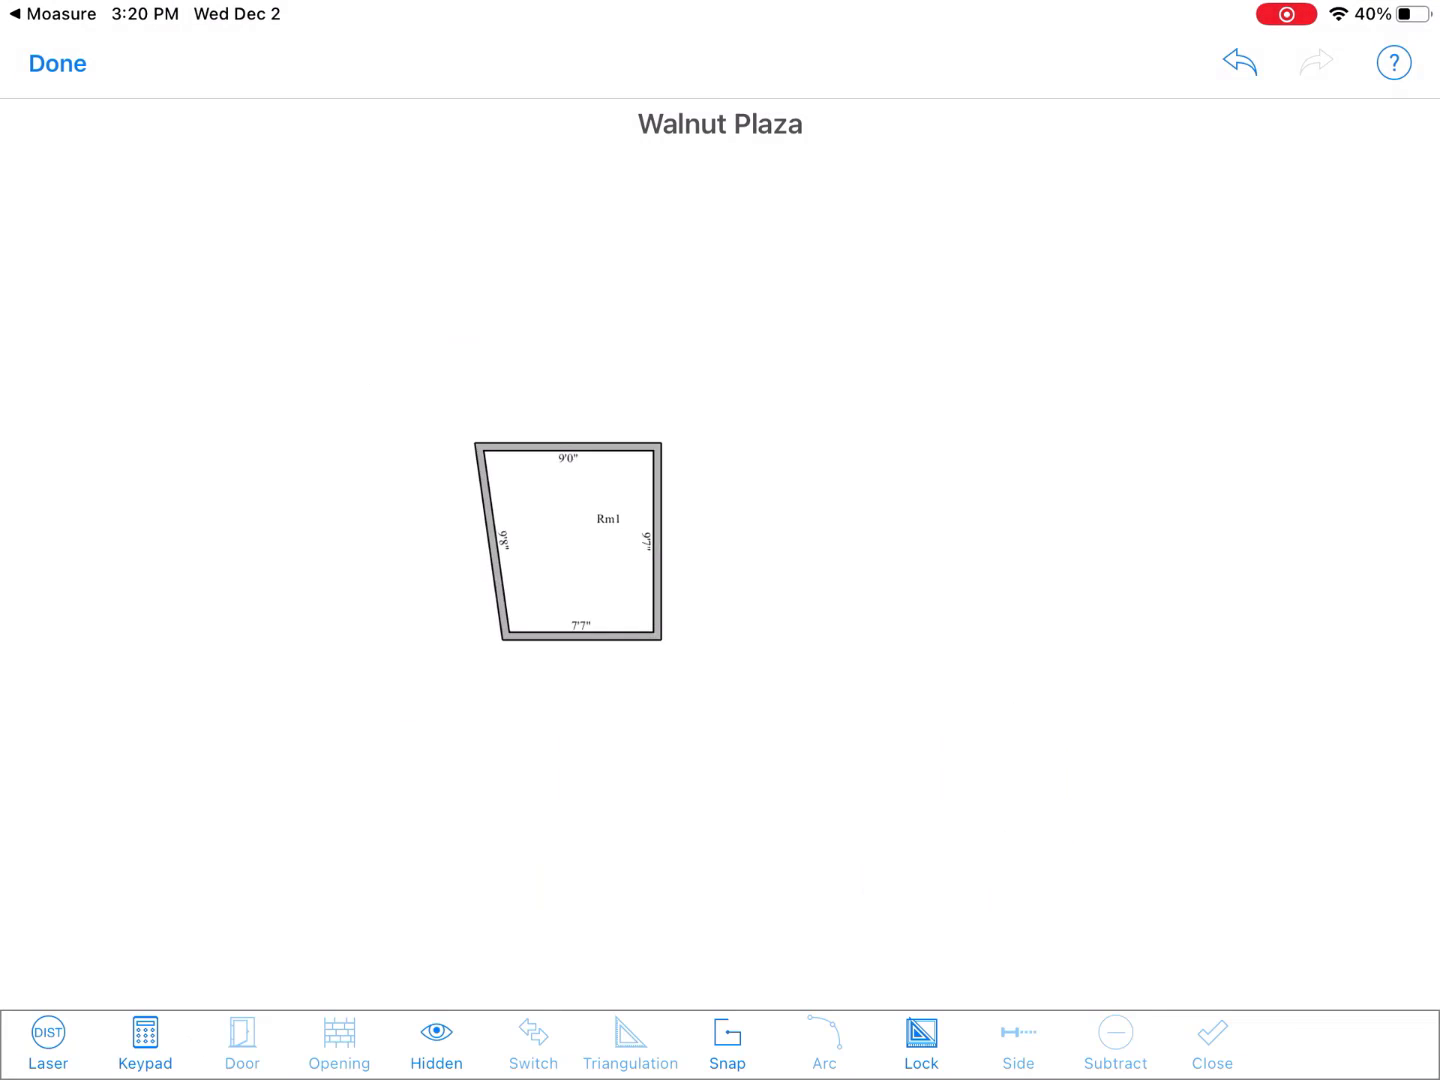